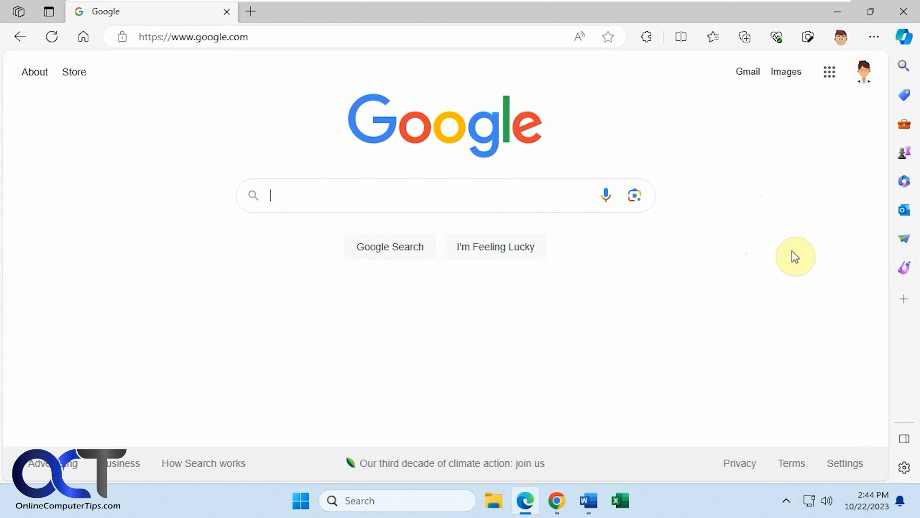
pyautogui.moveTo(785, 256)
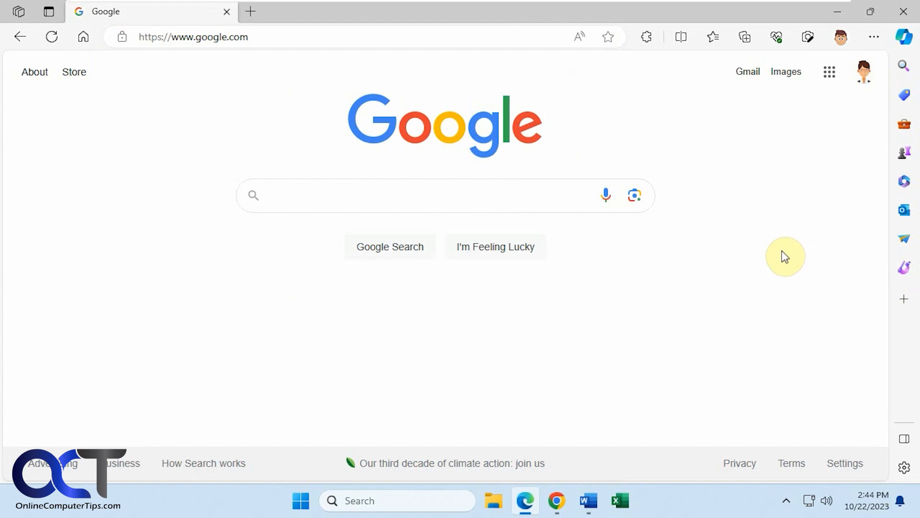
pyautogui.moveTo(905, 346)
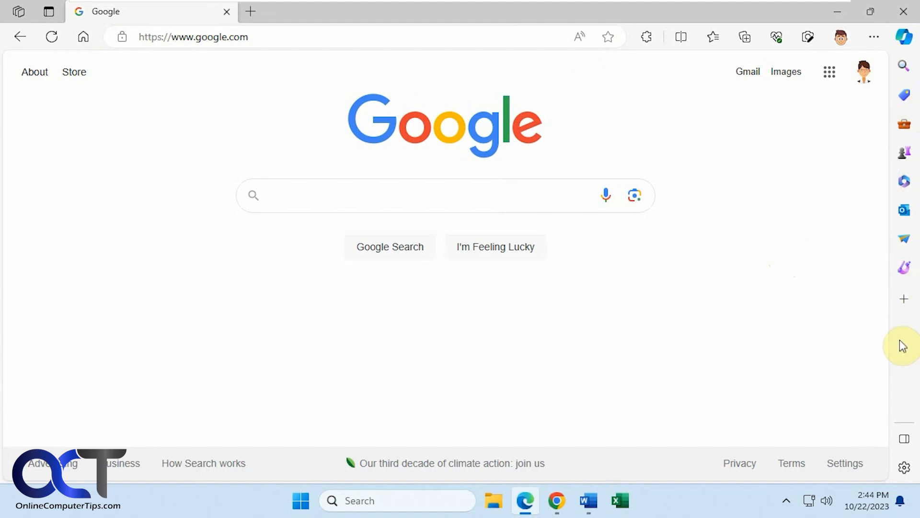
# - Browse the Edge sidebar customization settings, then close them
pyautogui.click(905, 298)
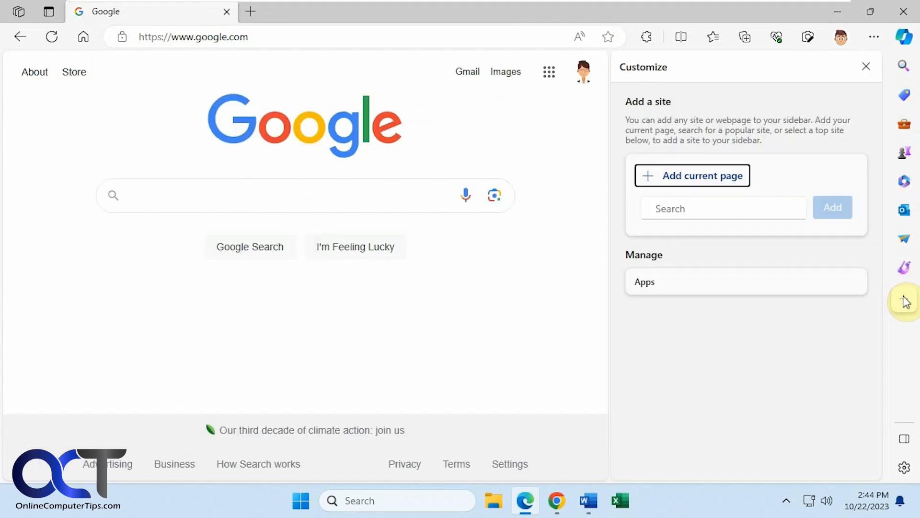
pyautogui.scroll(-3)
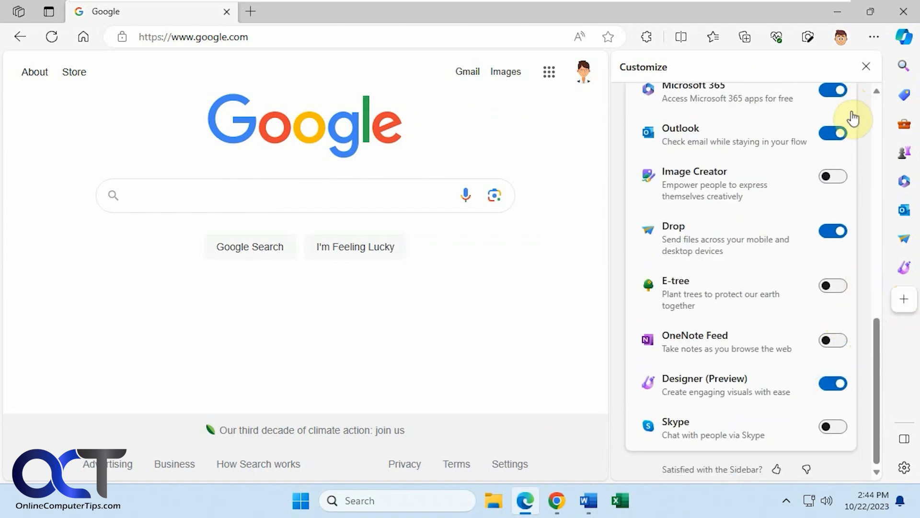
pyautogui.click(866, 66)
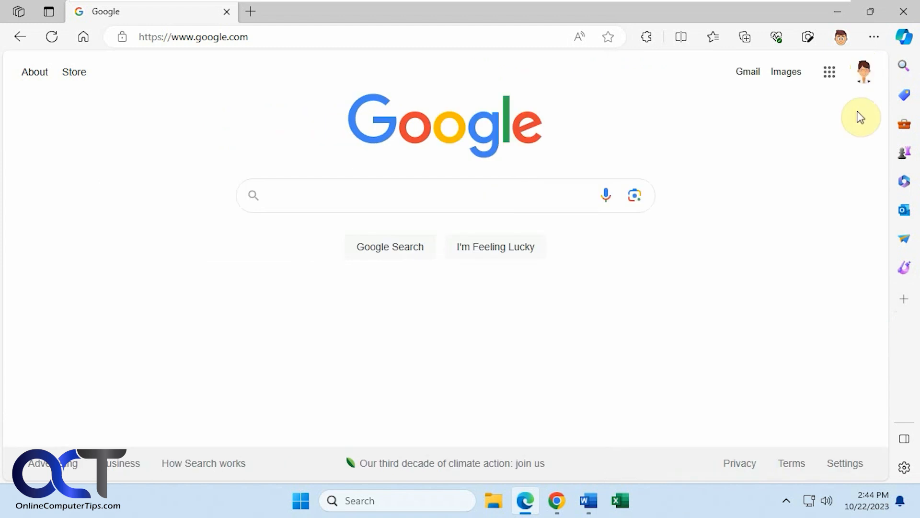
pyautogui.moveTo(907, 271)
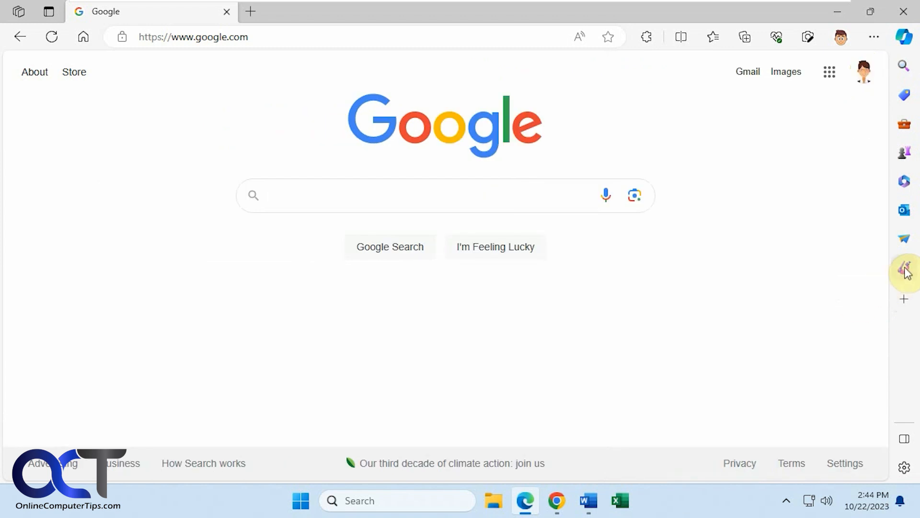
# - In the Designer sidebar, attach the guitar photo, generate designs and pick one
pyautogui.click(905, 269)
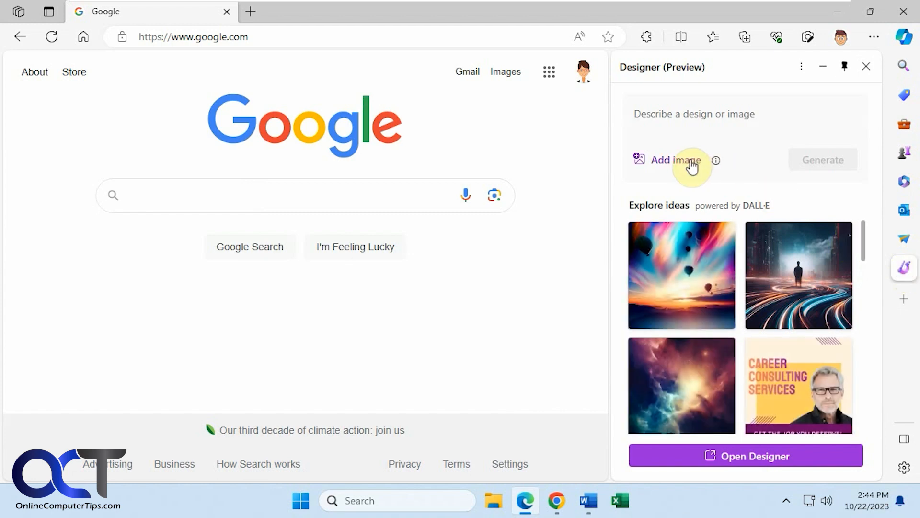
pyautogui.click(672, 159)
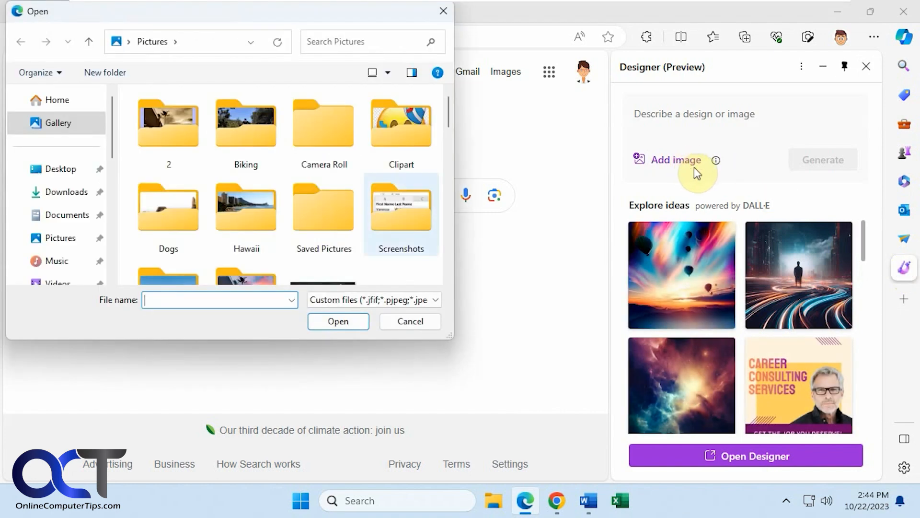
pyautogui.scroll(-3)
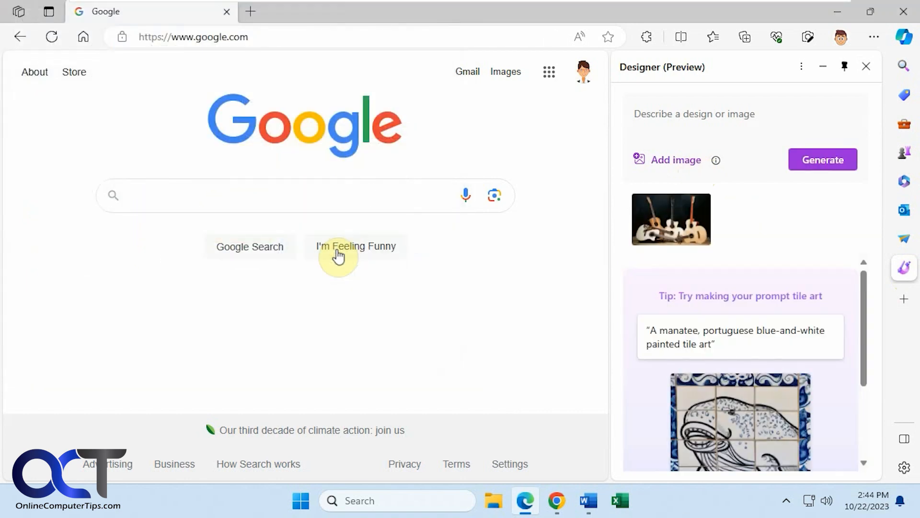
pyautogui.click(822, 159)
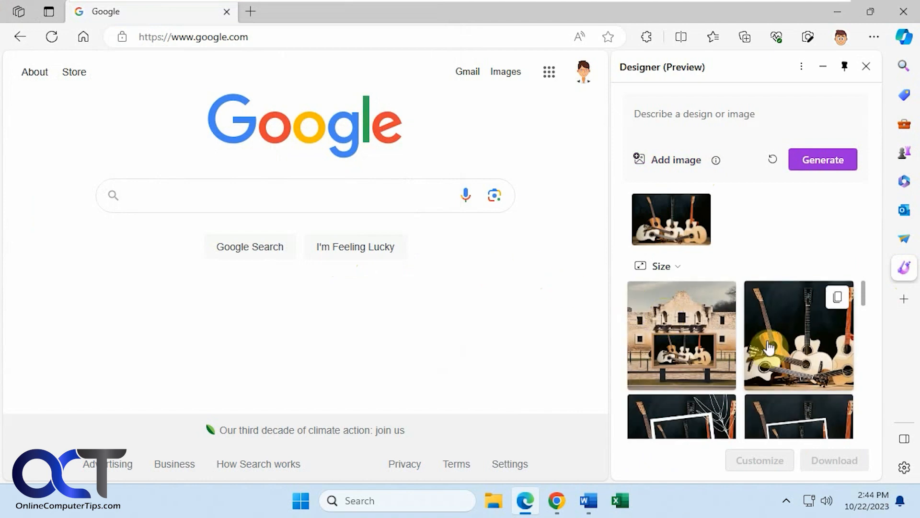
pyautogui.scroll(-3)
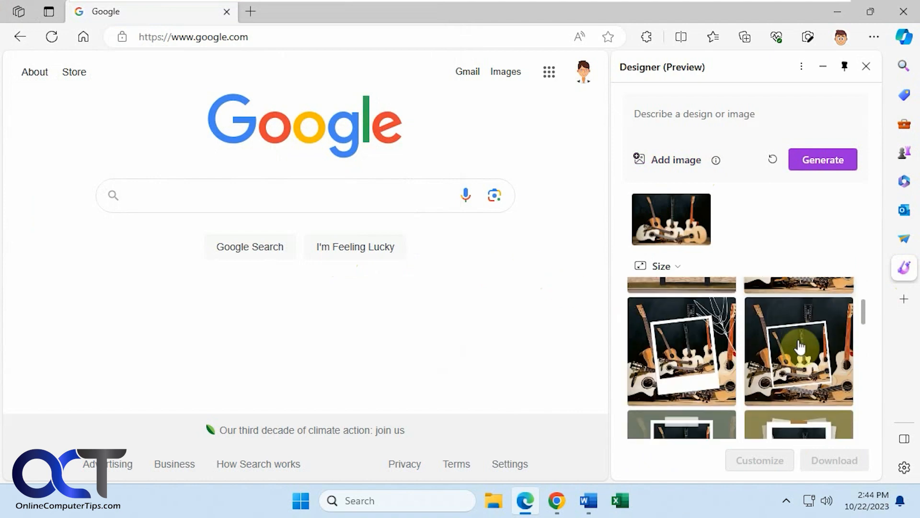
pyautogui.scroll(-3)
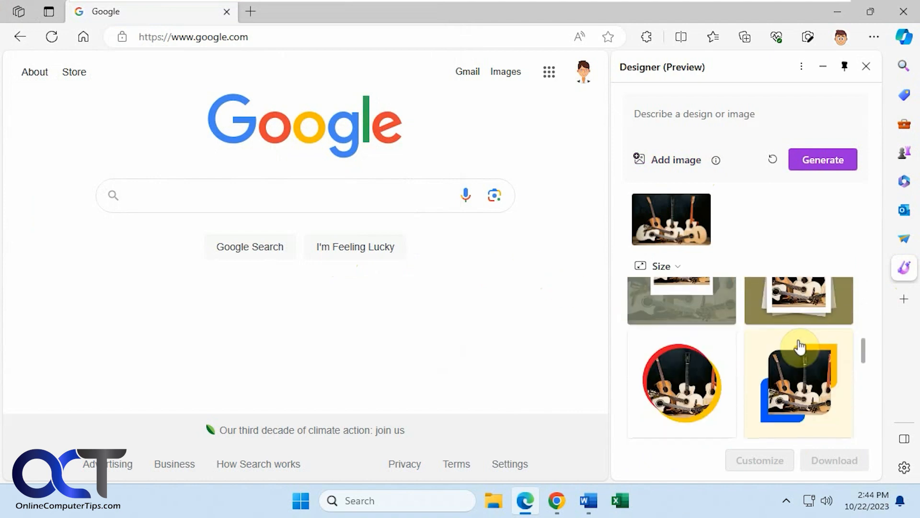
pyautogui.click(799, 317)
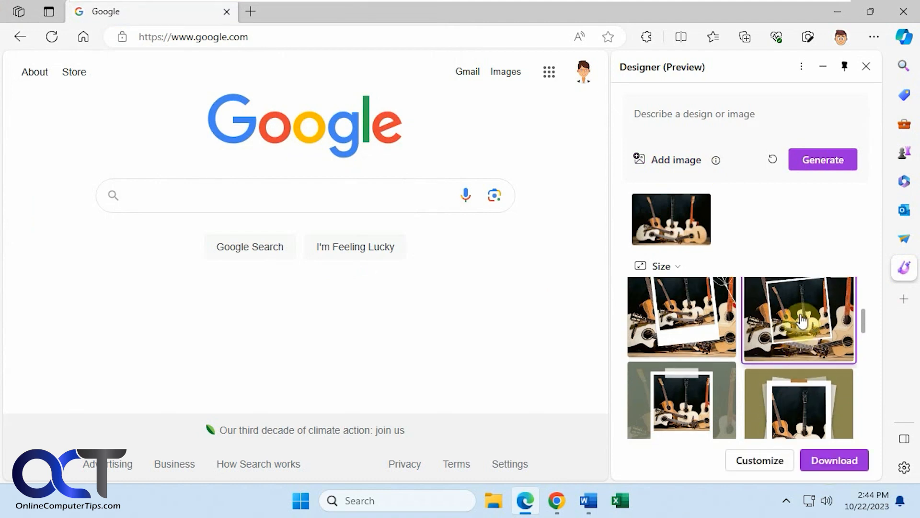
pyautogui.moveTo(717, 288)
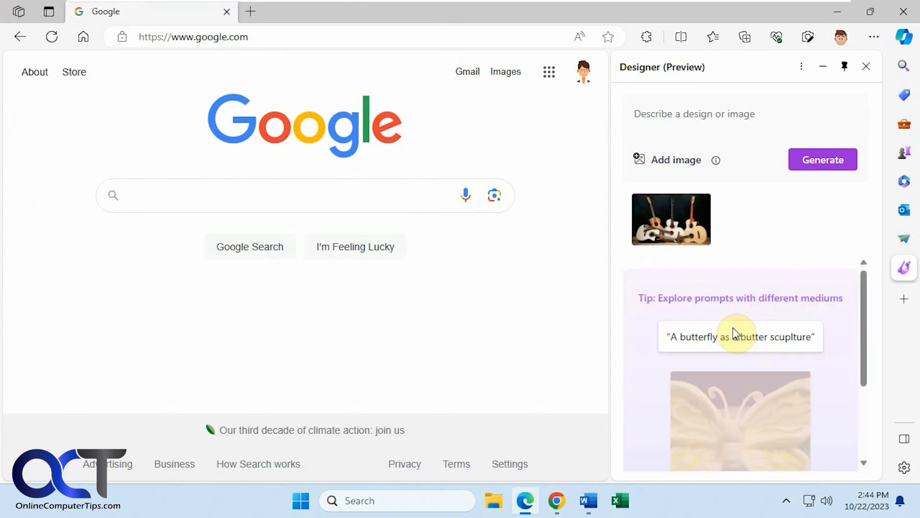
# - Select the 'Rockin' Out' guitar design from the new batch
pyautogui.click(822, 160)
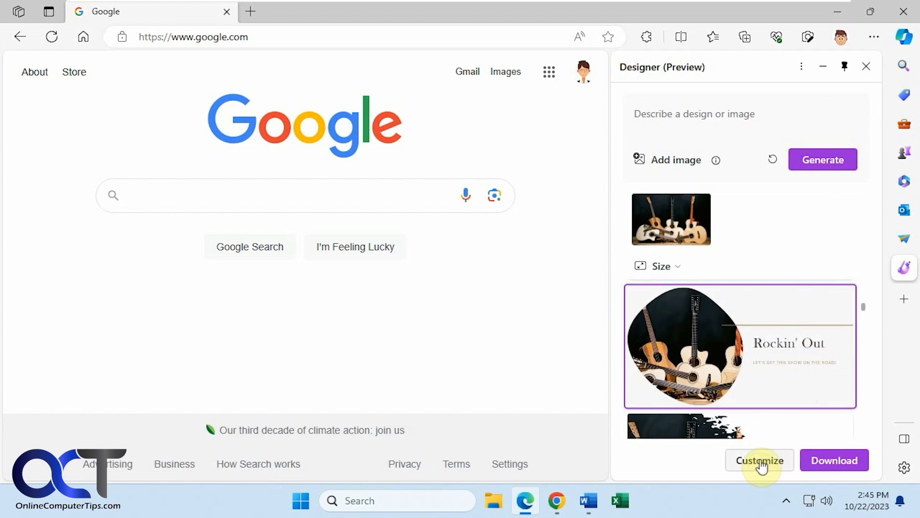
# - Customize the 'Rockin' Out' design in the full editor and scroll its layout ideas
pyautogui.click(759, 460)
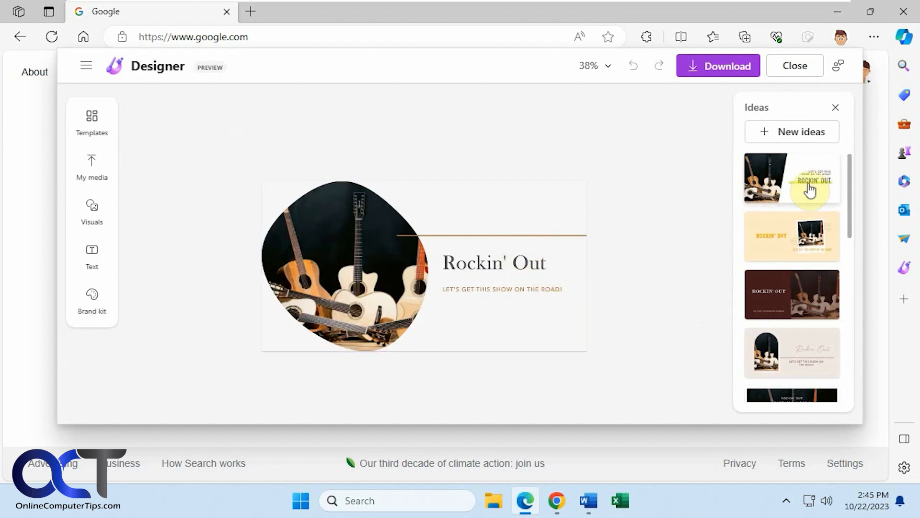
pyautogui.scroll(-3)
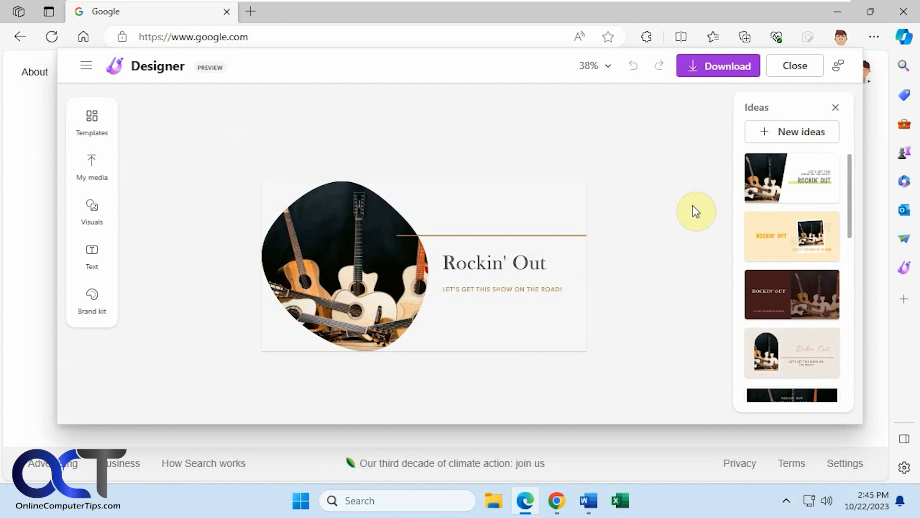
pyautogui.moveTo(92, 169)
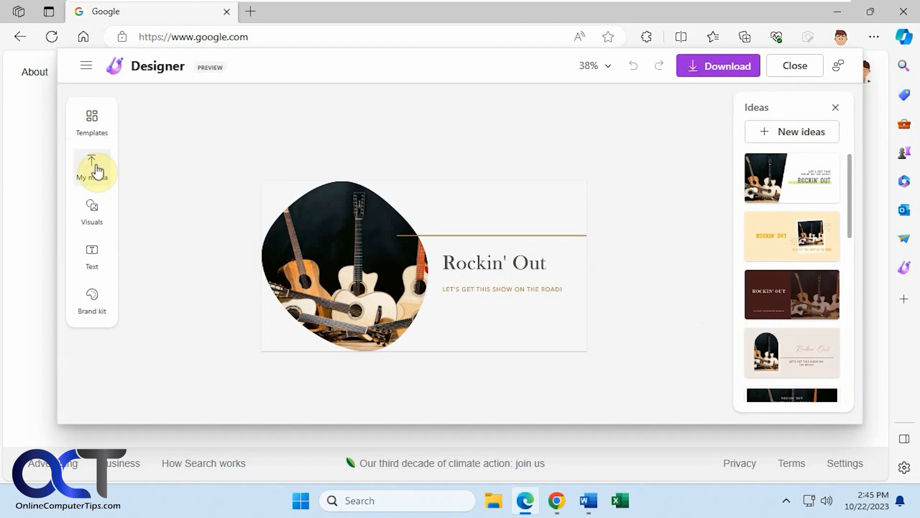
# - Preview the My media, Visuals, Text and Brand kit panels, ending on Text
pyautogui.click(92, 167)
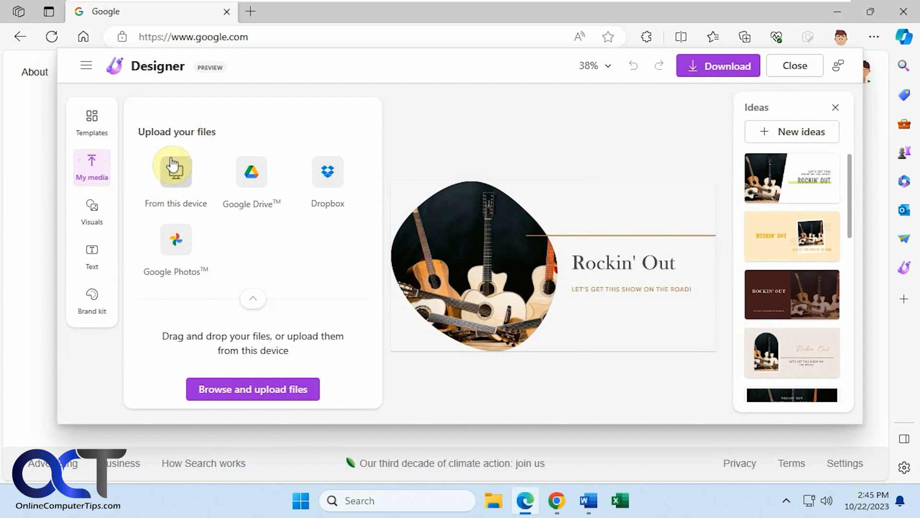
pyautogui.moveTo(301, 241)
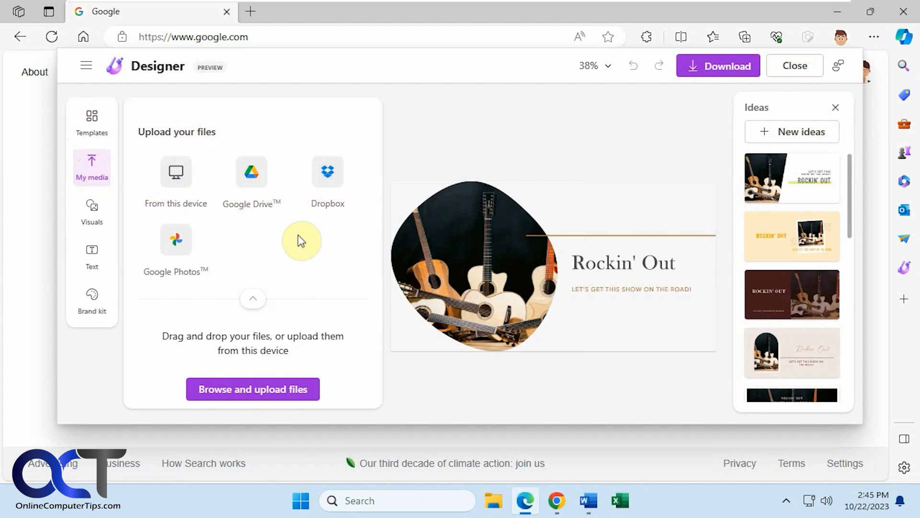
pyautogui.click(92, 212)
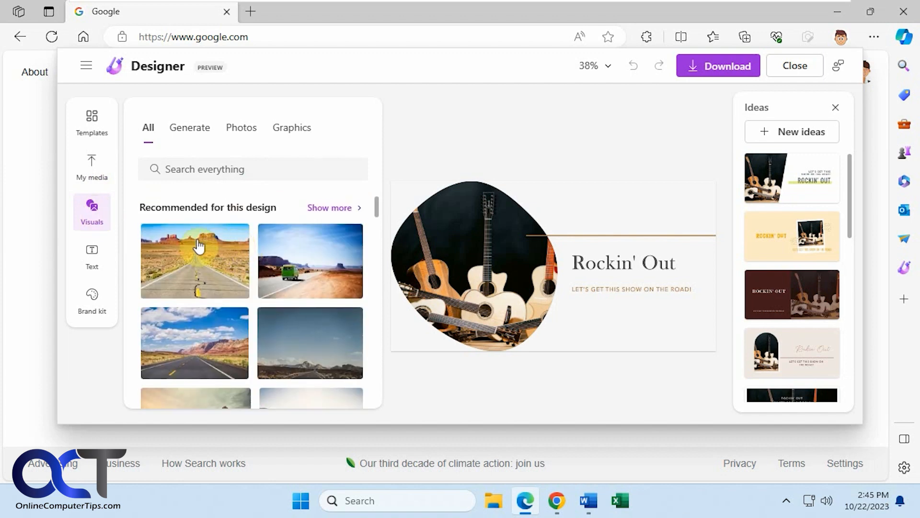
pyautogui.click(91, 257)
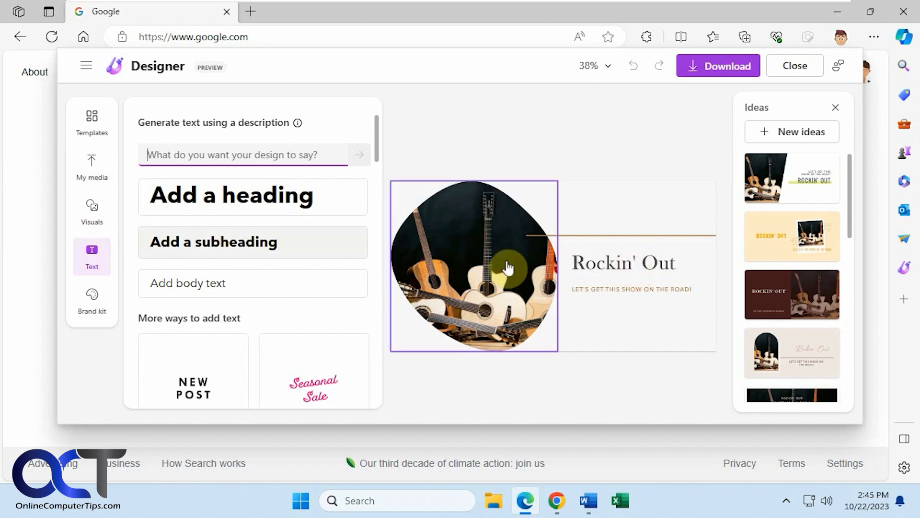
pyautogui.scroll(-3)
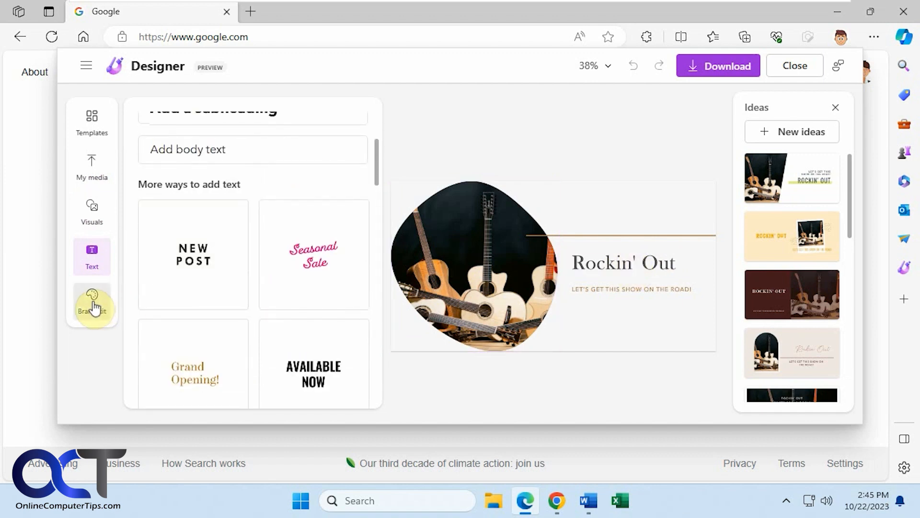
pyautogui.click(92, 303)
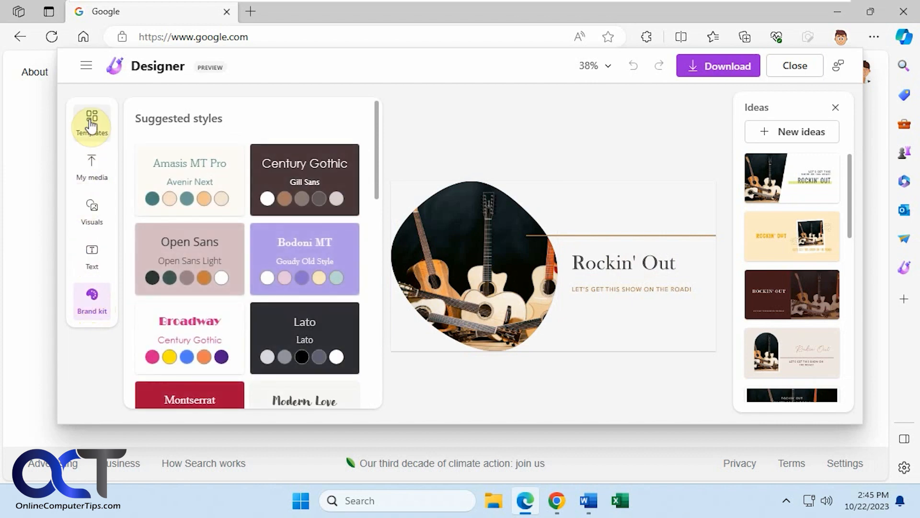
pyautogui.click(92, 257)
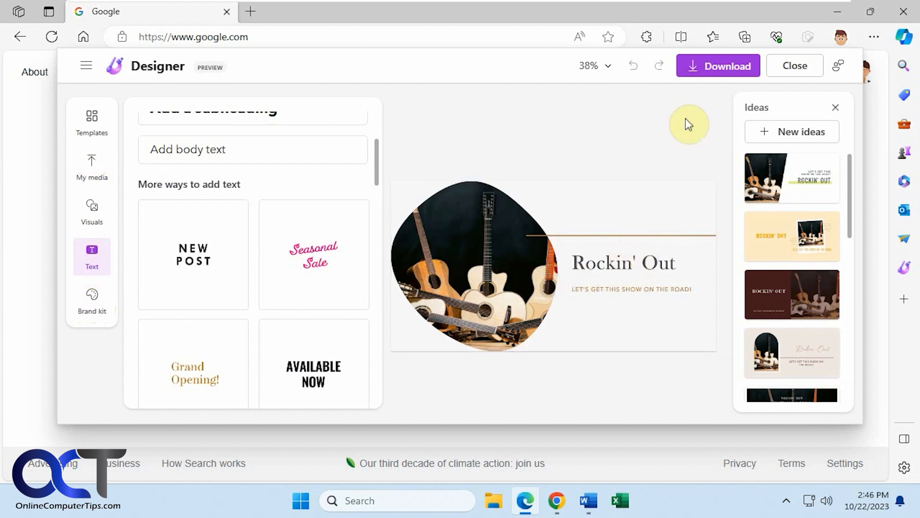
pyautogui.moveTo(460, 122)
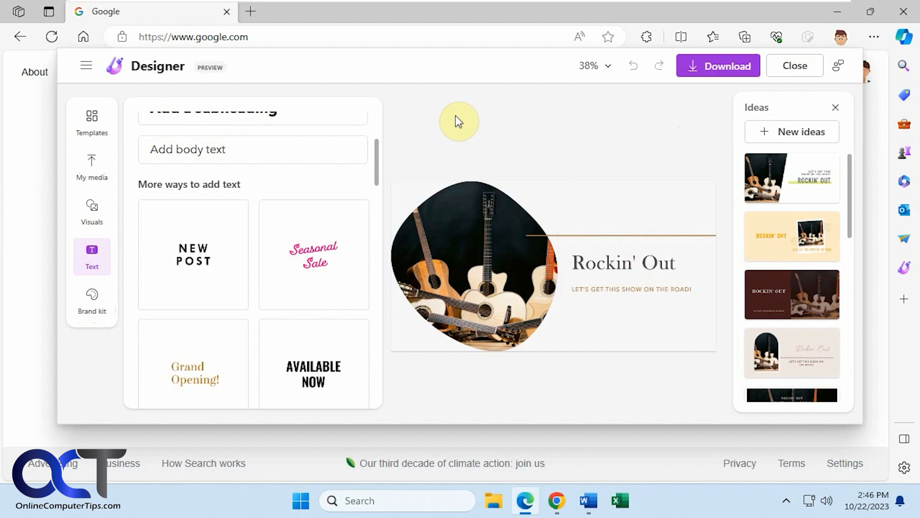
pyautogui.moveTo(643, 146)
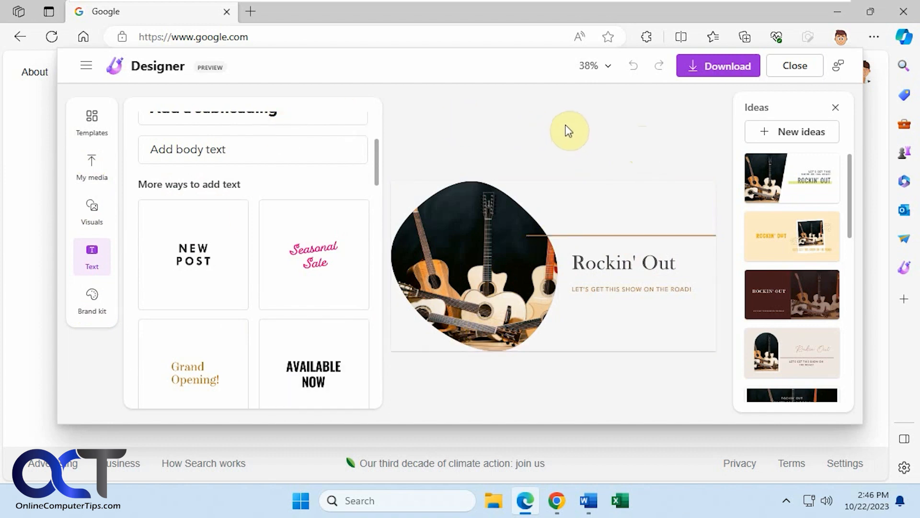
pyautogui.moveTo(726, 112)
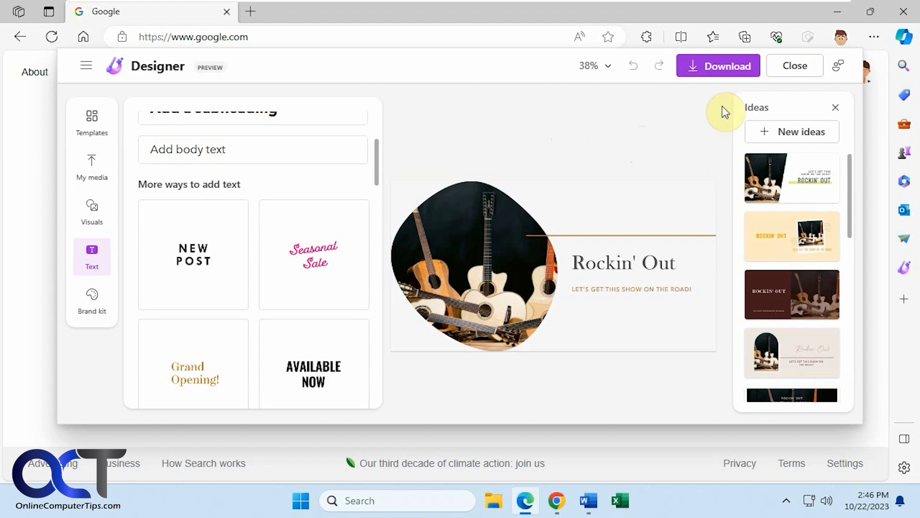
# - Download the 'Rockin' Out' design with file type kept as PNG (Recommended)
pyautogui.click(718, 65)
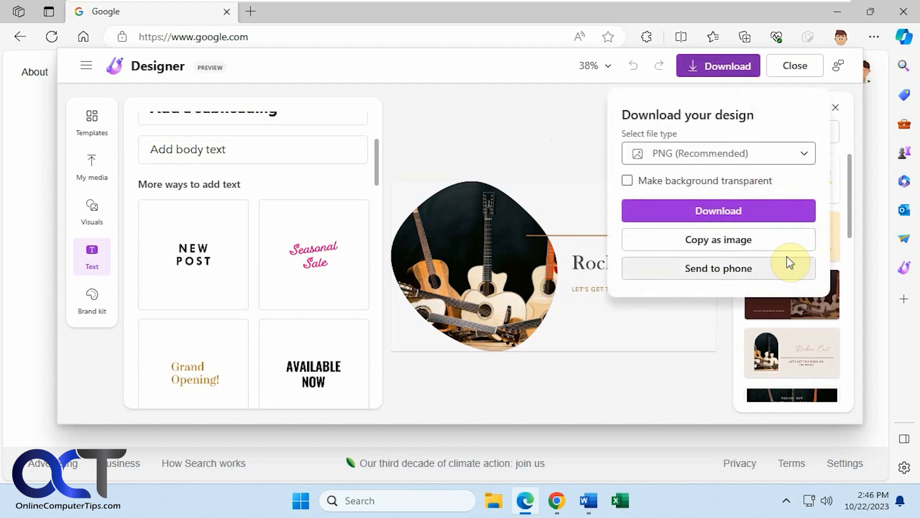
pyautogui.click(717, 153)
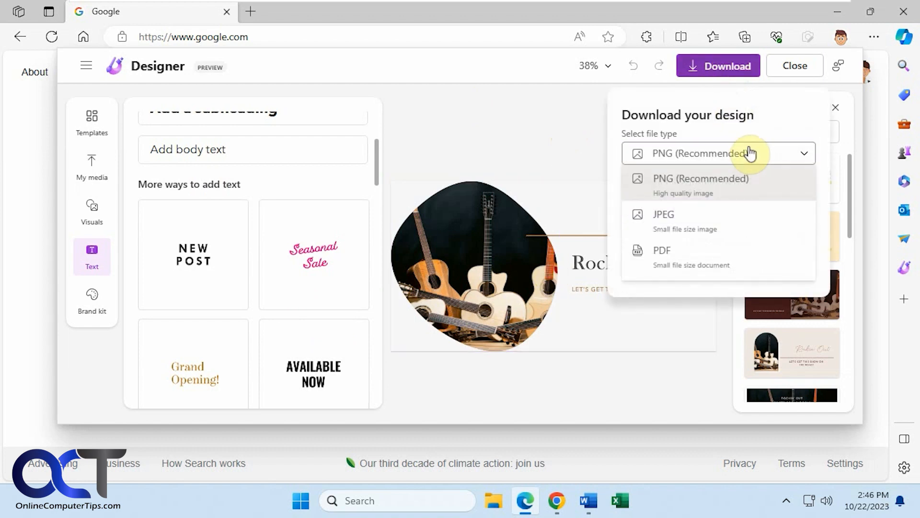
pyautogui.click(717, 153)
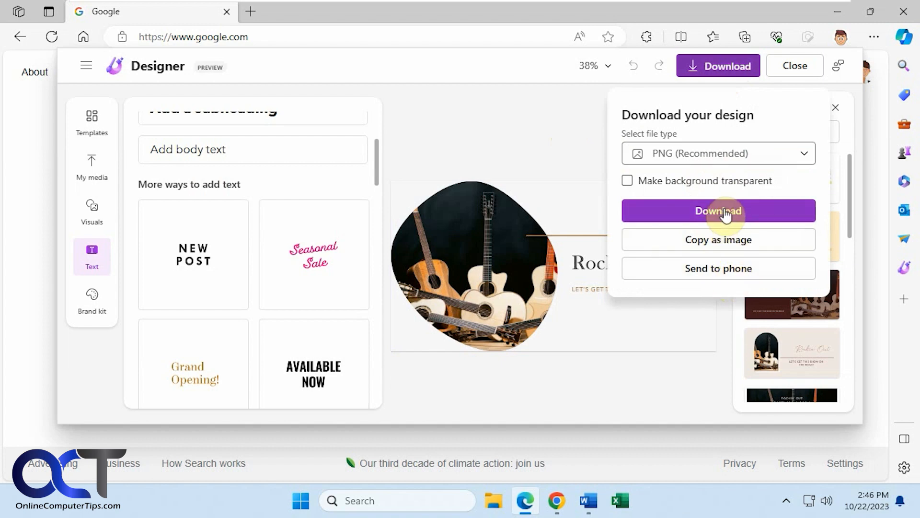
pyautogui.click(718, 211)
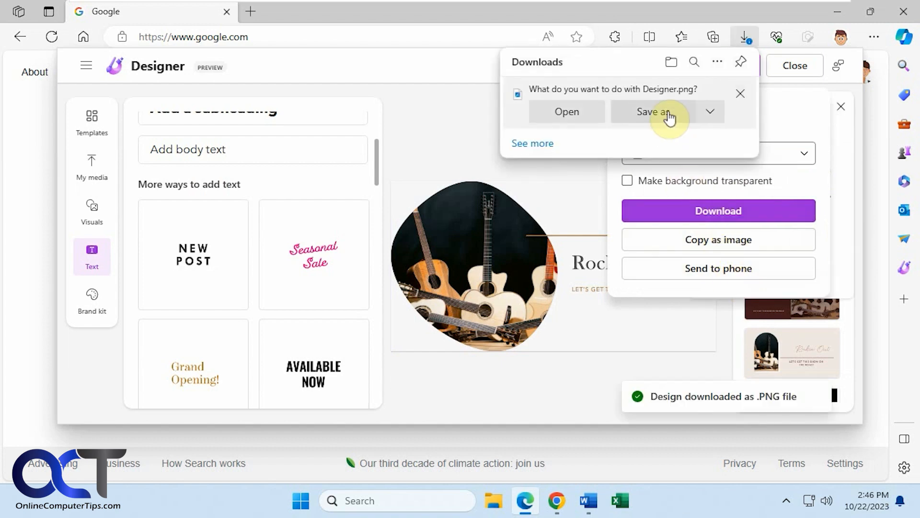
# - Save Designer.png to the Desktop via Save as
pyautogui.click(653, 112)
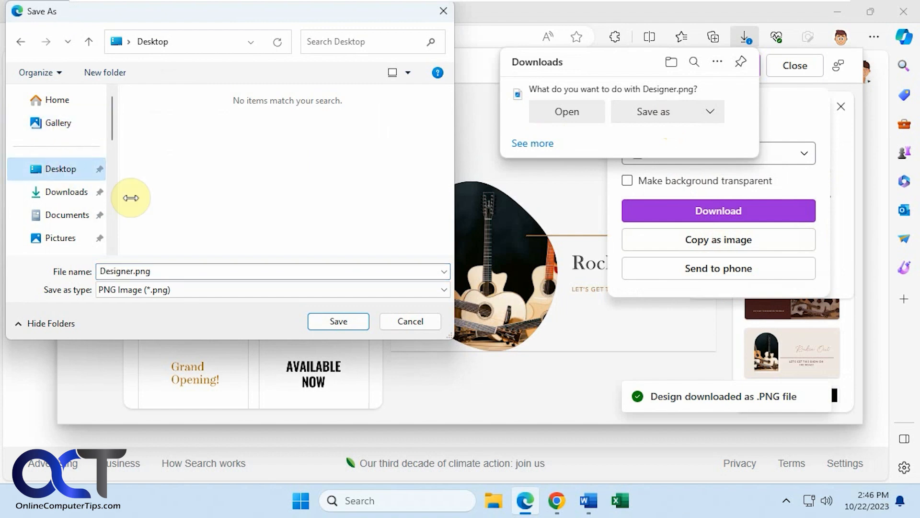
pyautogui.click(338, 322)
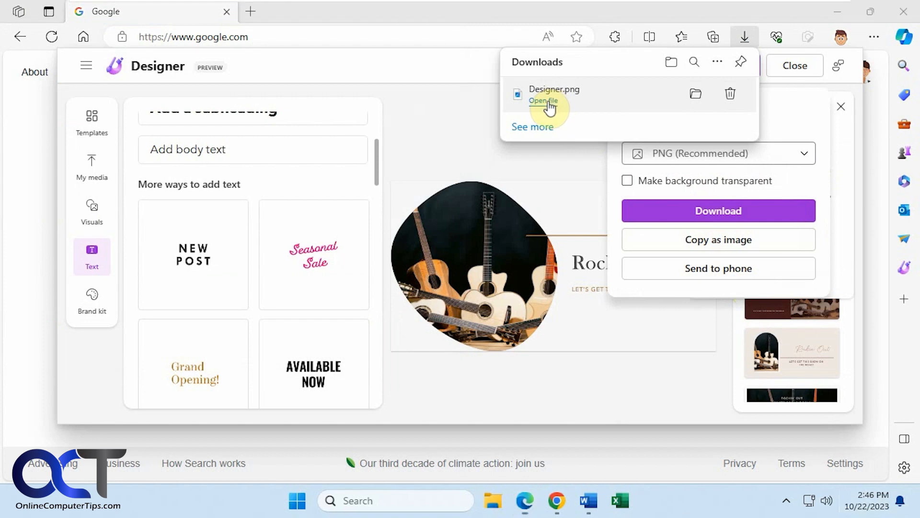
# - Open the downloaded Designer.png in Photos
pyautogui.click(542, 100)
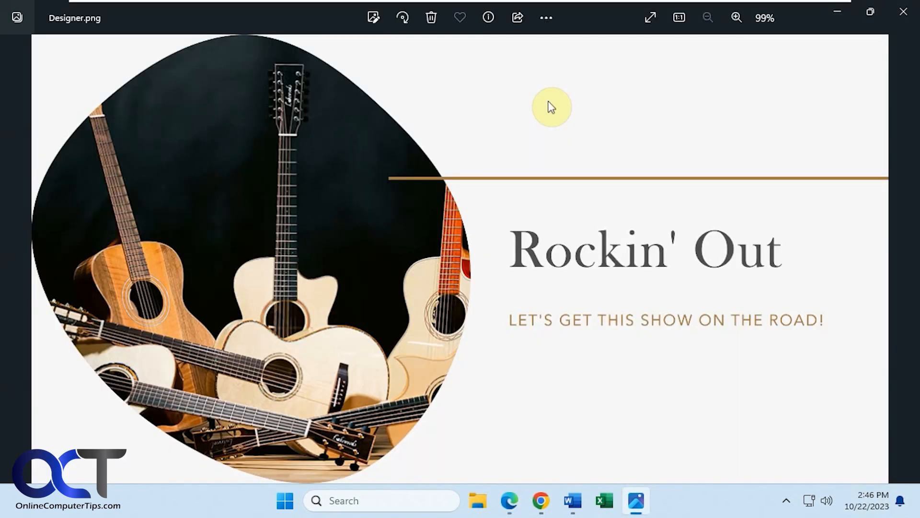
pyautogui.moveTo(693, 248)
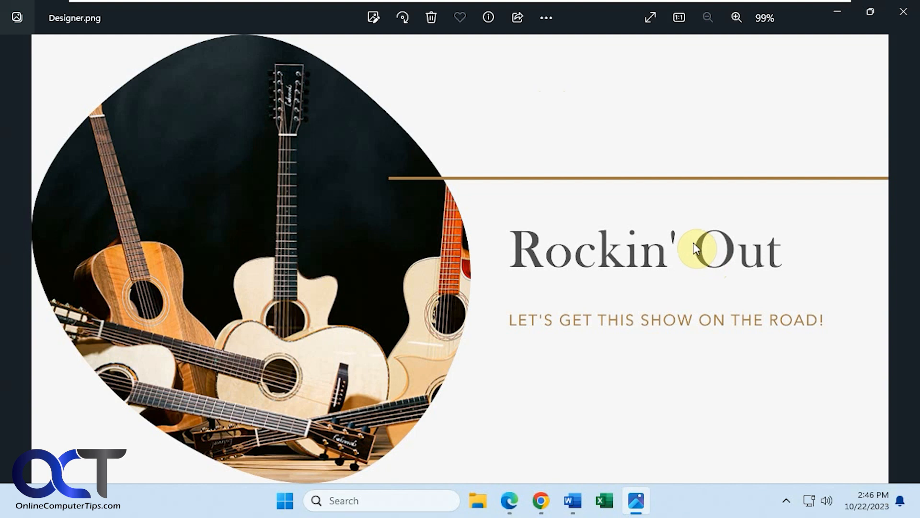
pyautogui.moveTo(669, 254)
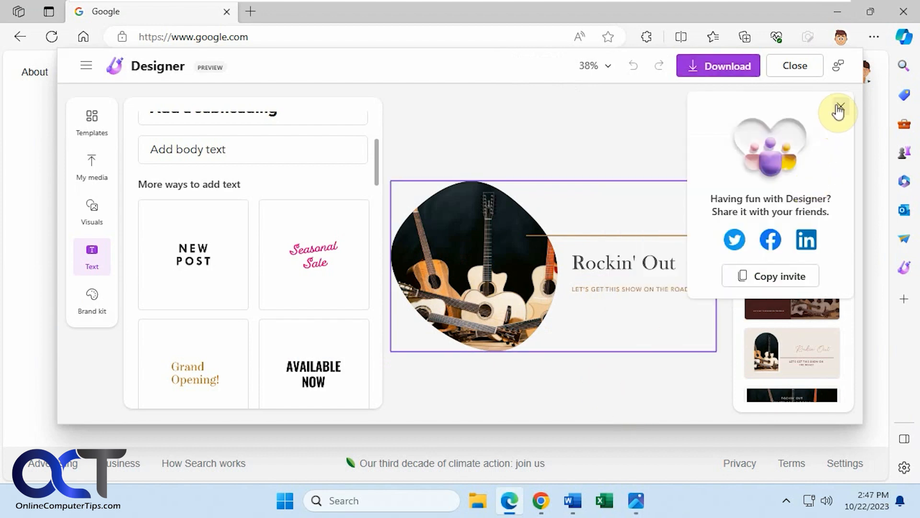
# - Dismiss the share popup, close the Designer editor, and add a dog photo image
pyautogui.click(839, 111)
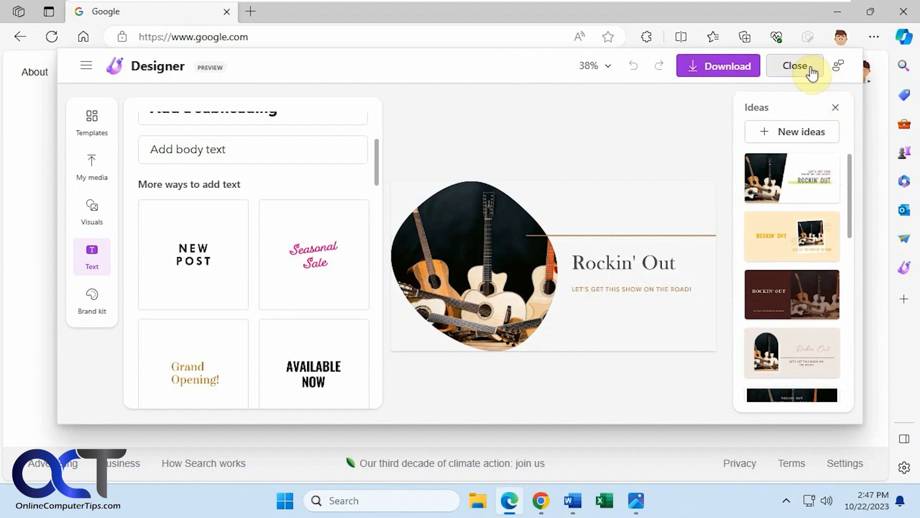
pyautogui.click(795, 66)
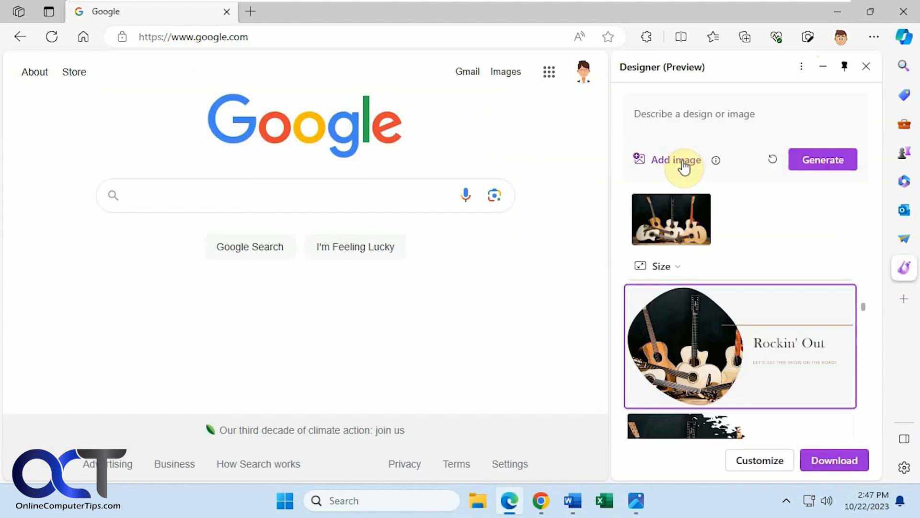
pyautogui.click(675, 159)
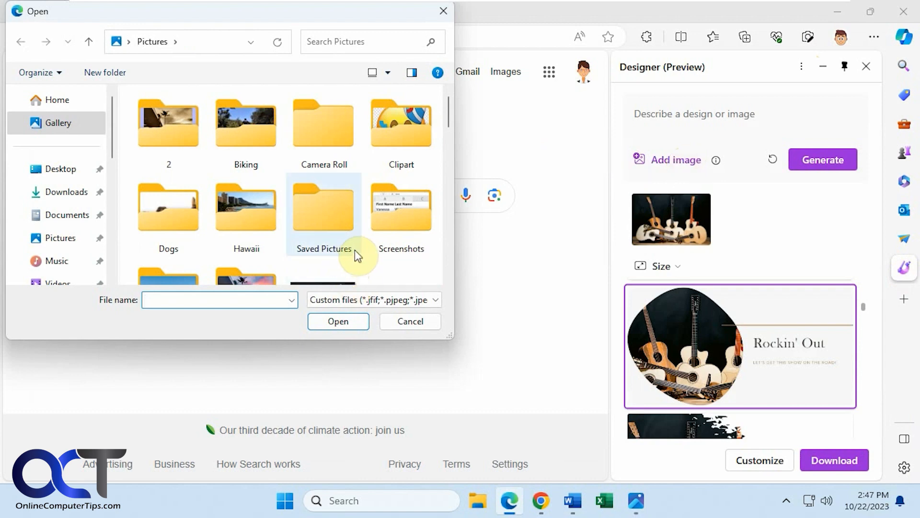
pyautogui.scroll(-3)
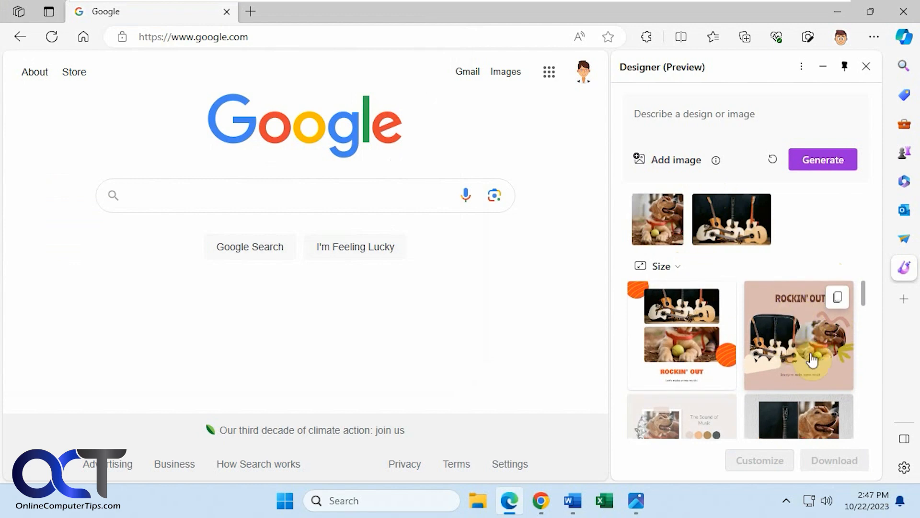
pyautogui.scroll(-3)
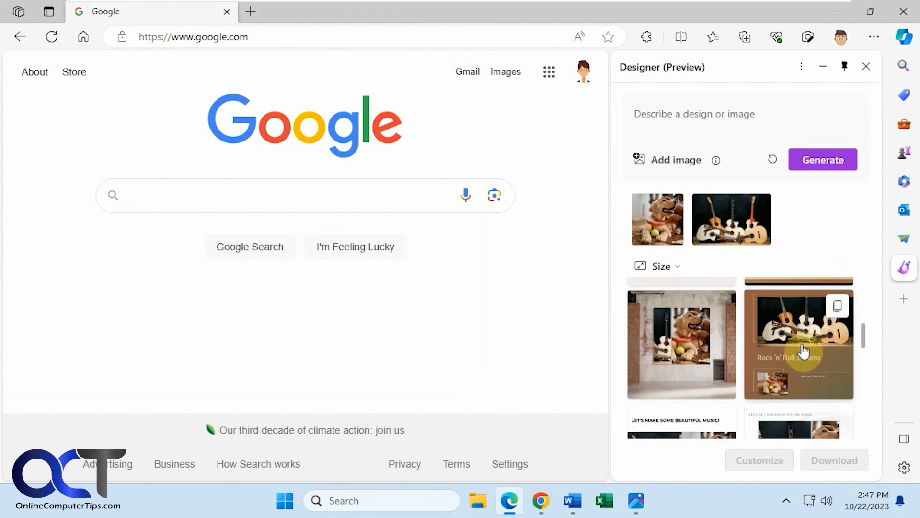
pyautogui.scroll(-3)
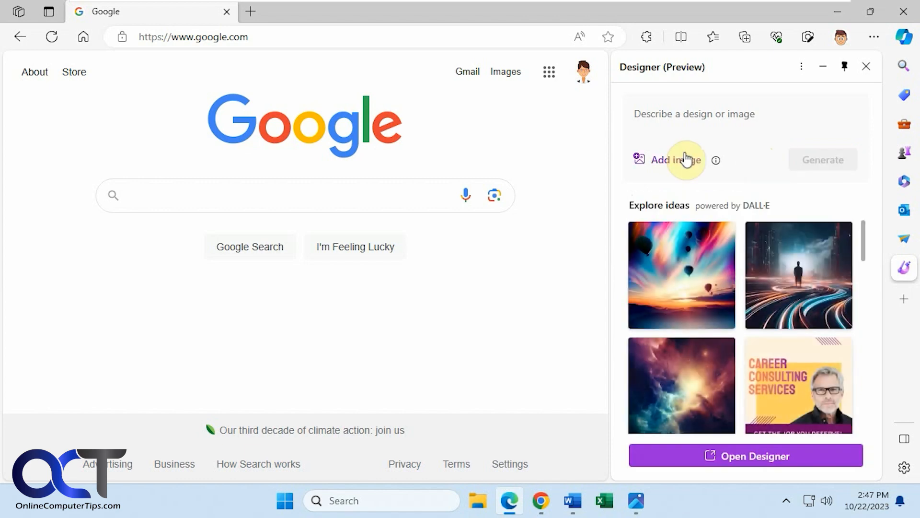
# - Add the dog photo and pick the yellow and blue dog design
pyautogui.click(675, 160)
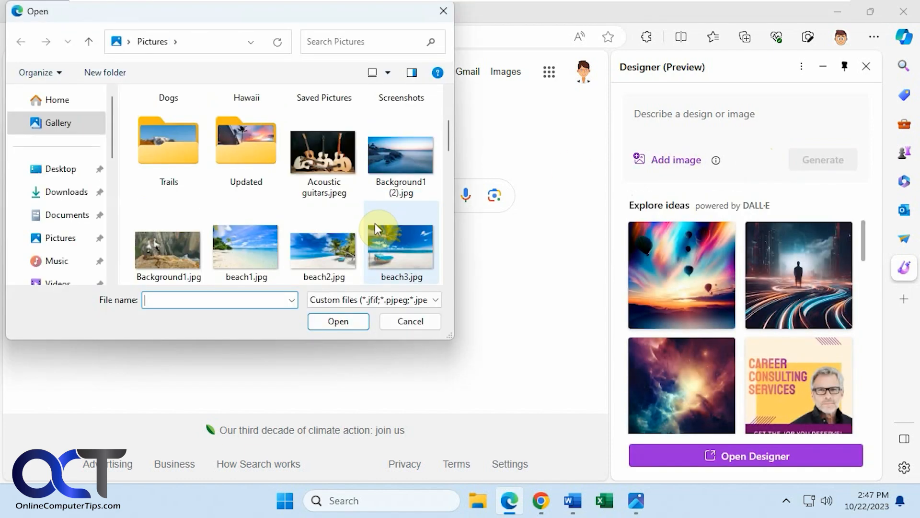
pyautogui.scroll(-3)
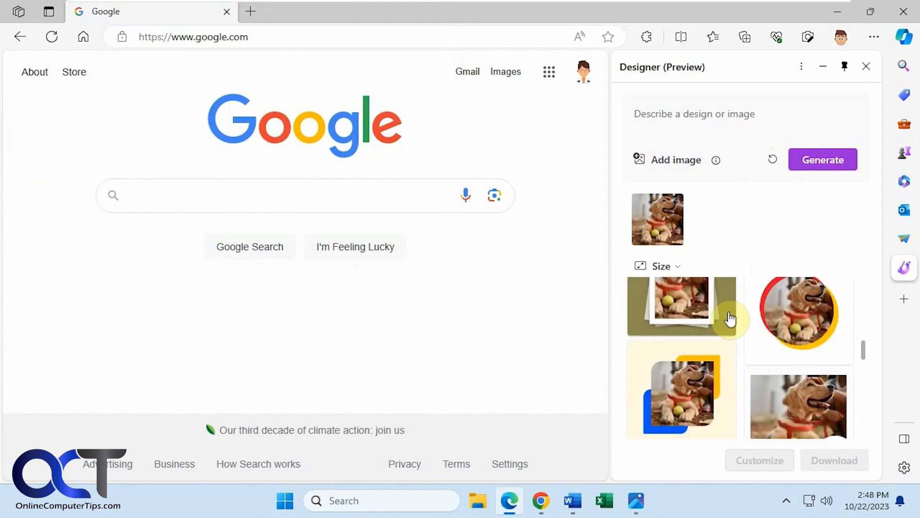
pyautogui.scroll(-3)
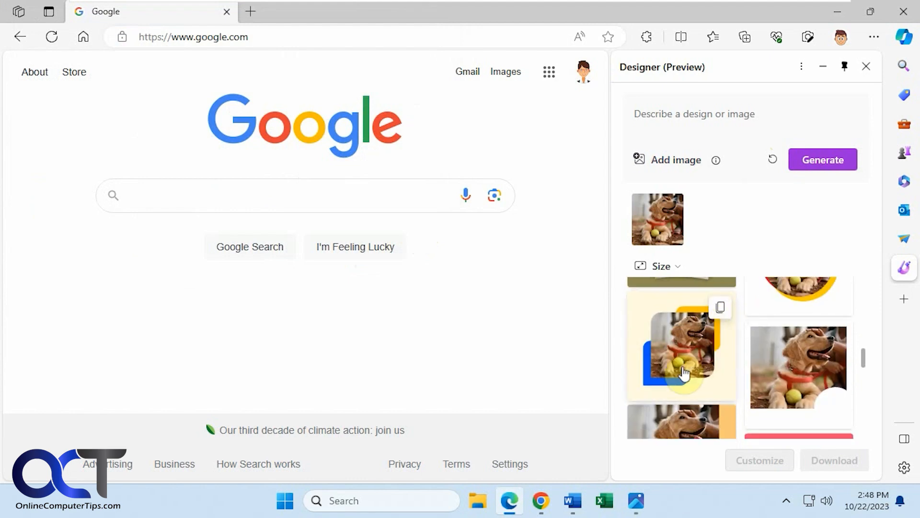
pyautogui.click(681, 349)
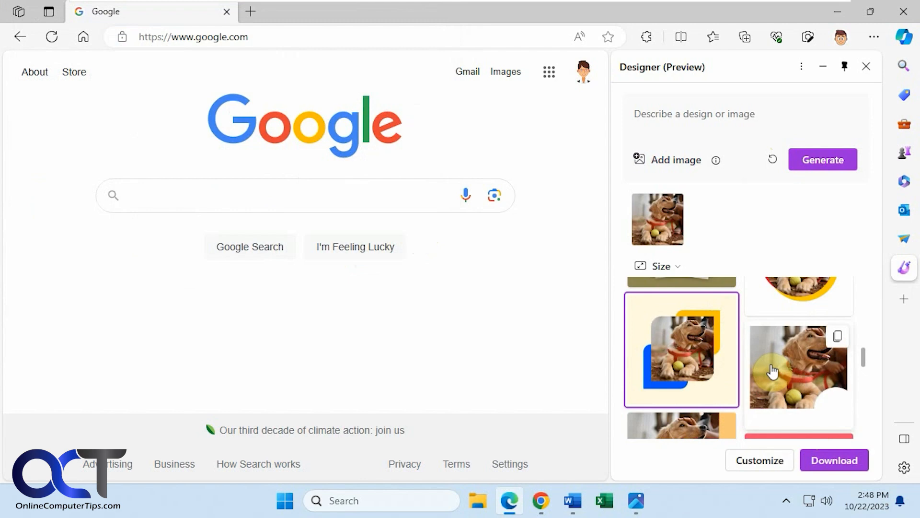
pyautogui.click(867, 66)
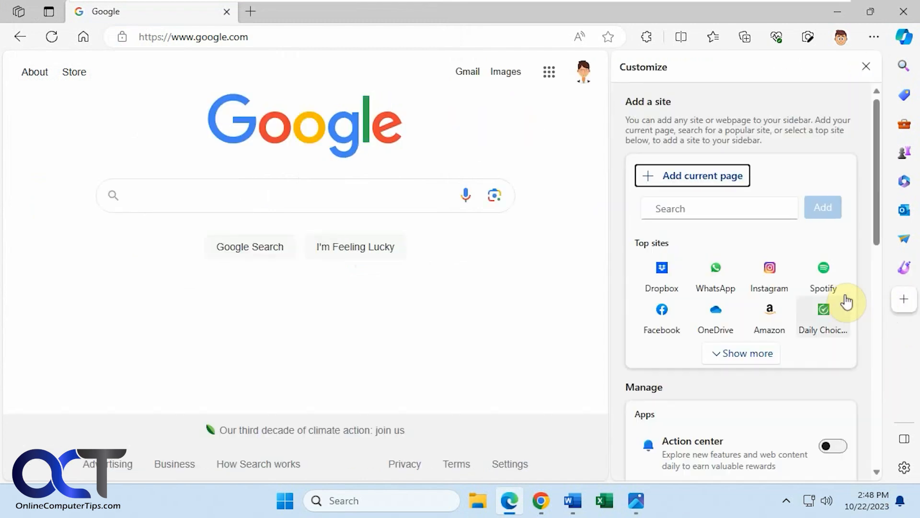
# - Scroll to the Designer (Preview) toggle in the Customize pane, then close the pane
pyautogui.scroll(-3)
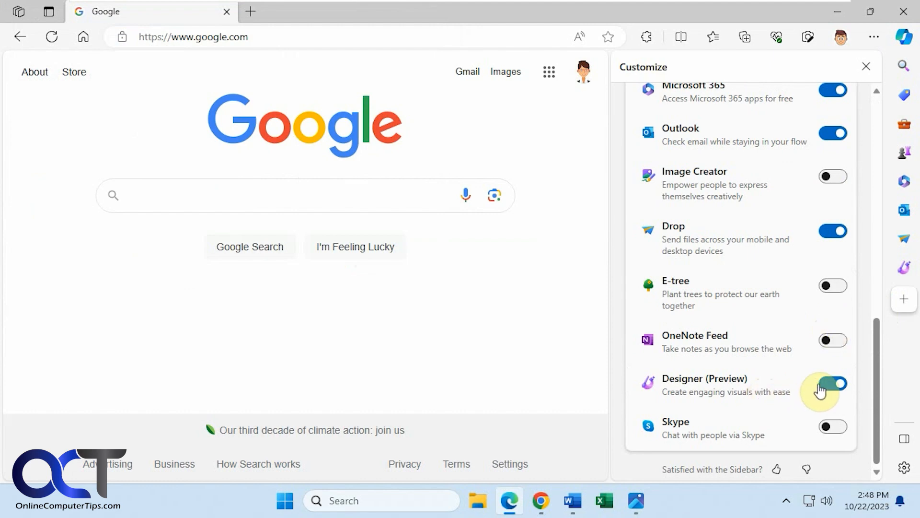
pyautogui.click(866, 66)
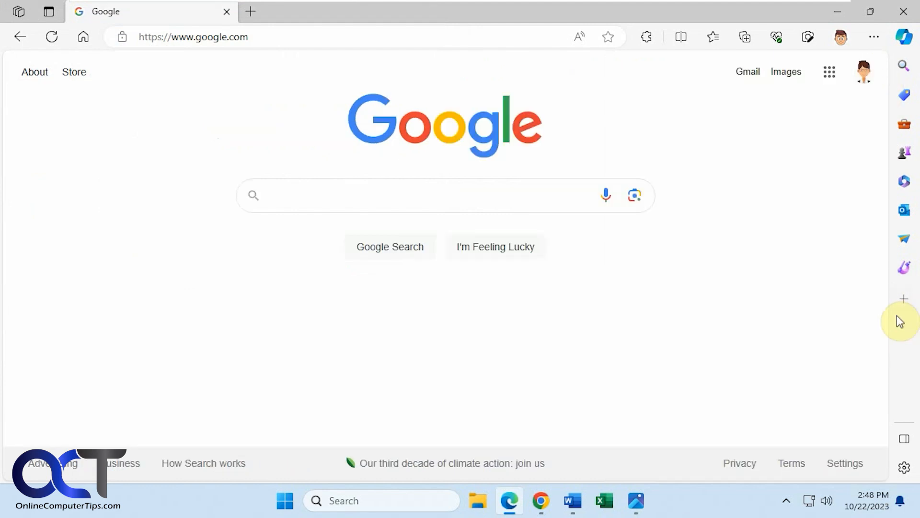
pyautogui.click(411, 195)
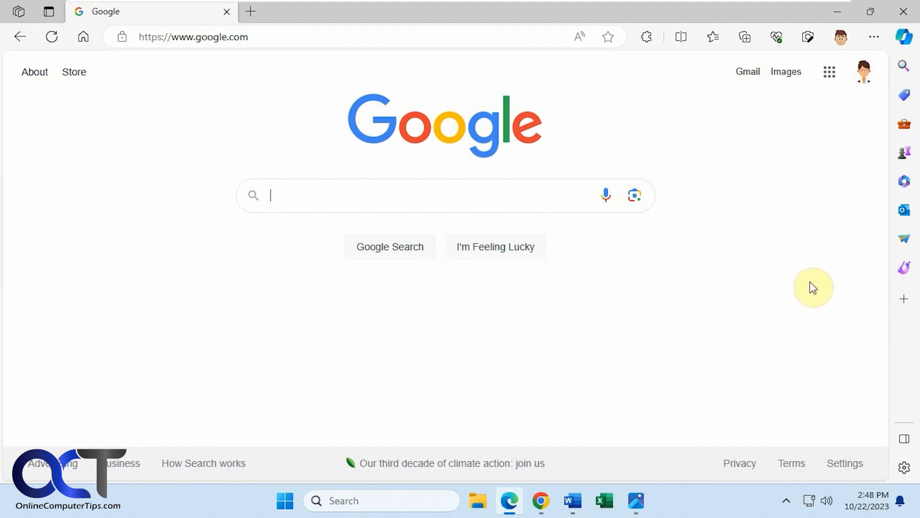
pyautogui.moveTo(795, 293)
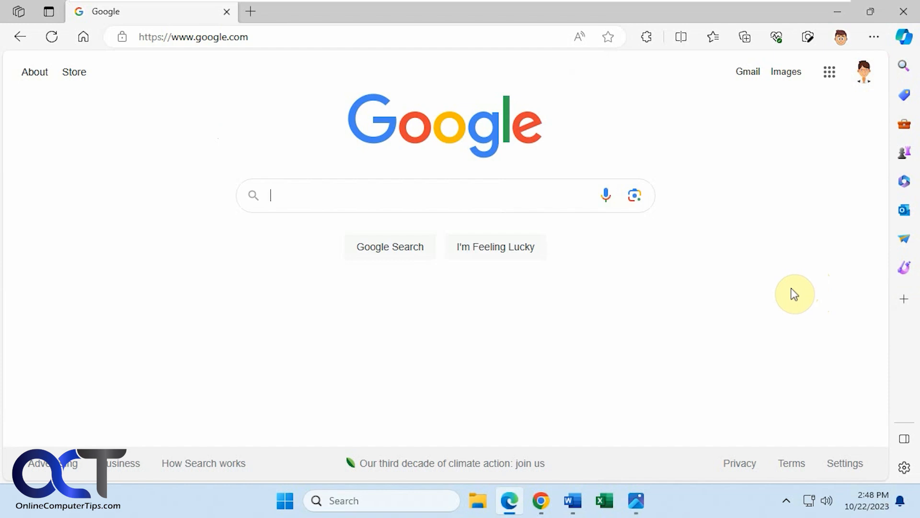